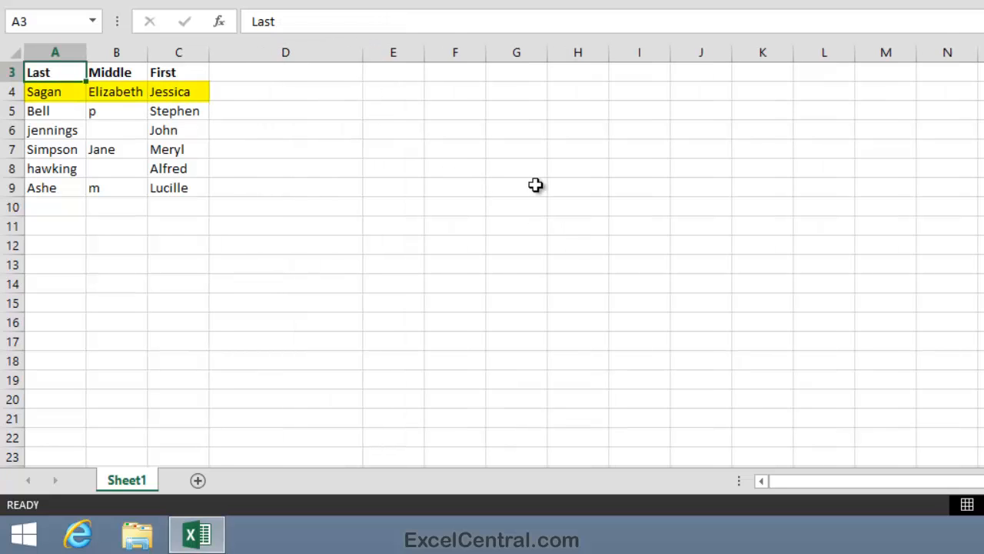
pyautogui.moveTo(592, 234)
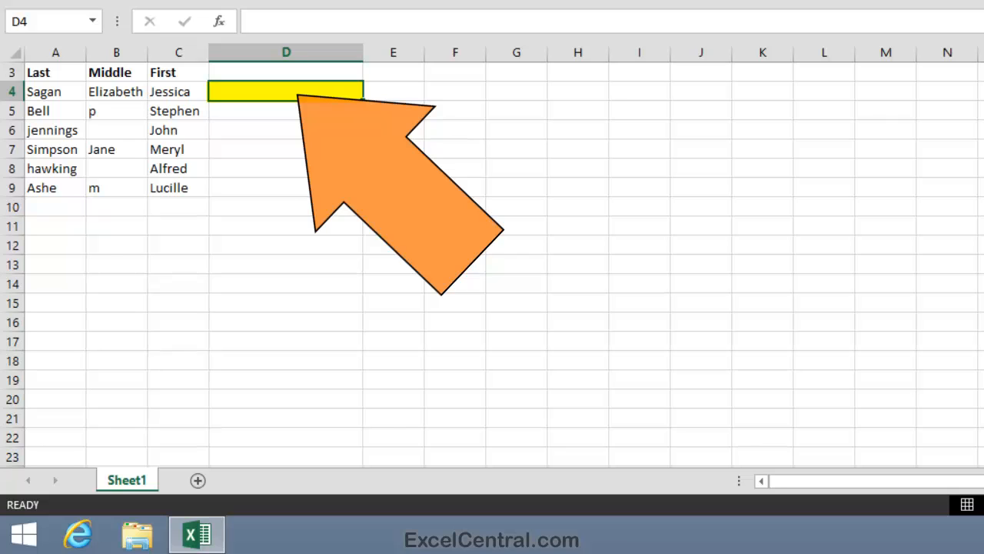
pyautogui.write('Sag')
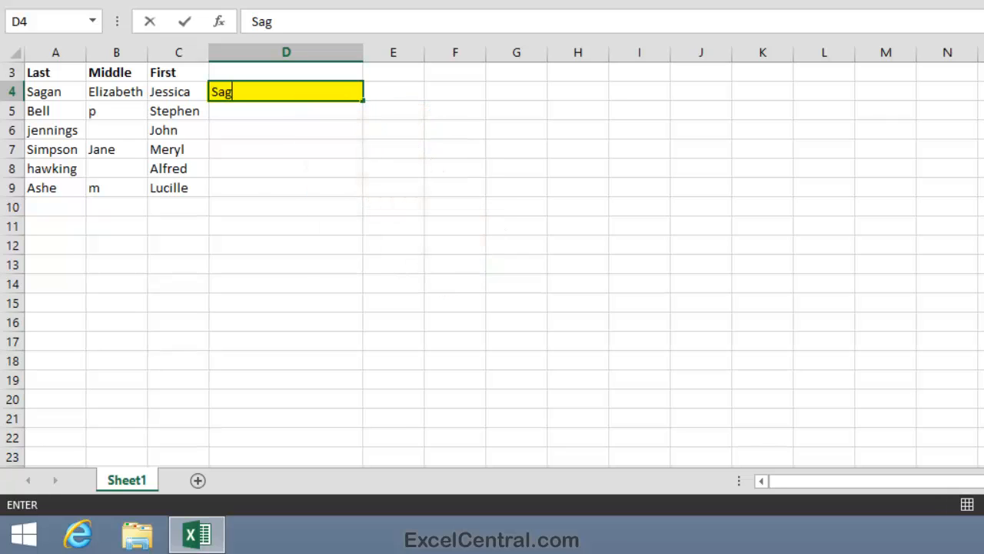
pyautogui.write('an El')
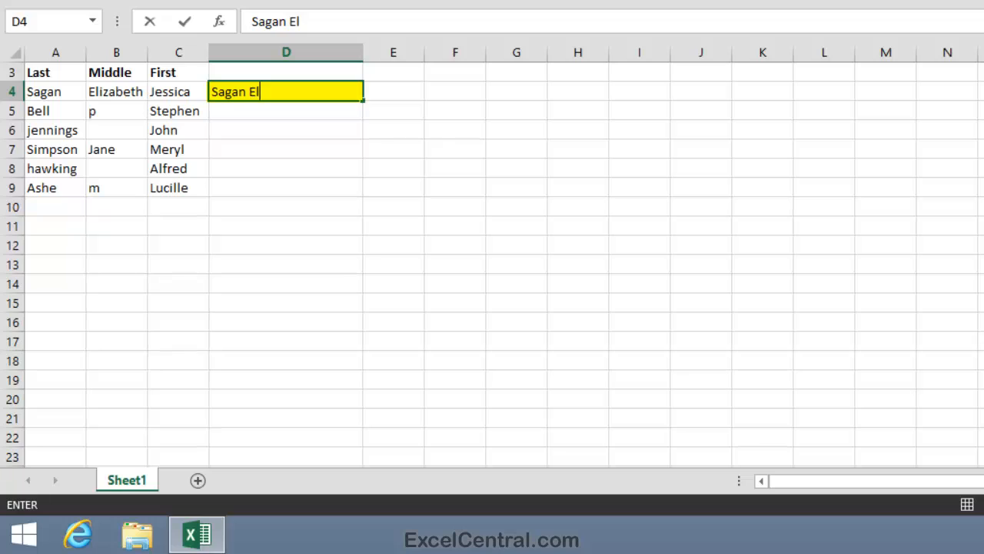
pyautogui.write('izabeth')
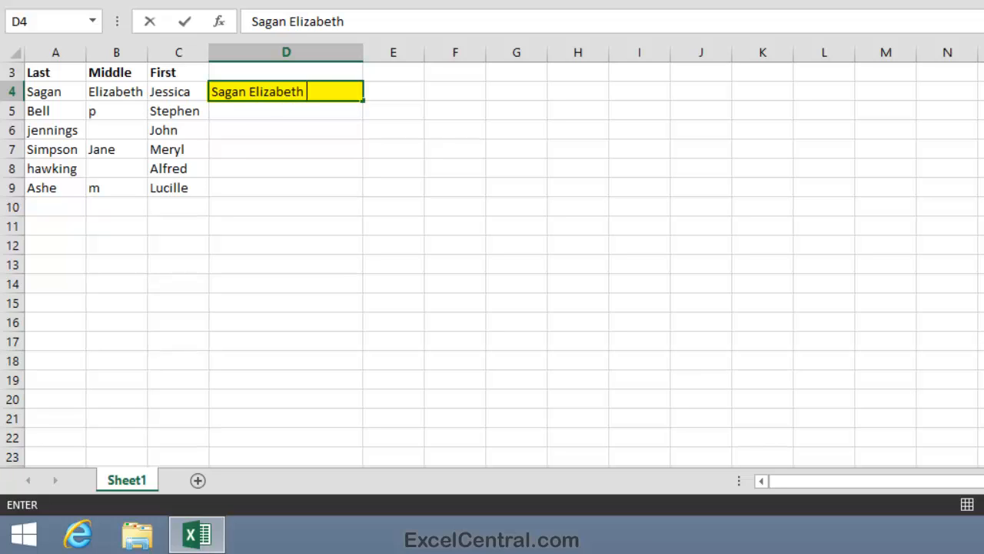
pyautogui.write('Jessica')
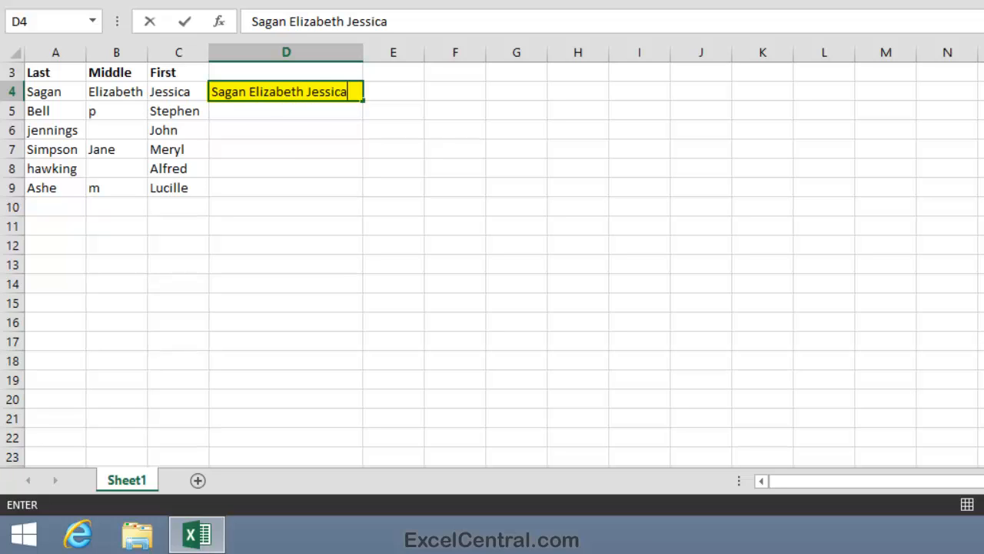
pyautogui.press('enter')
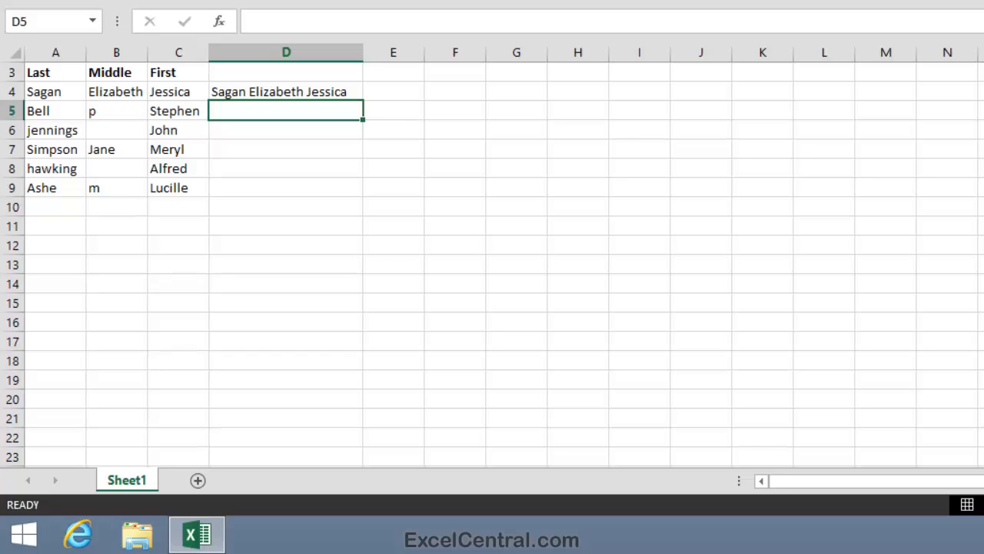
pyautogui.moveTo(335, 95)
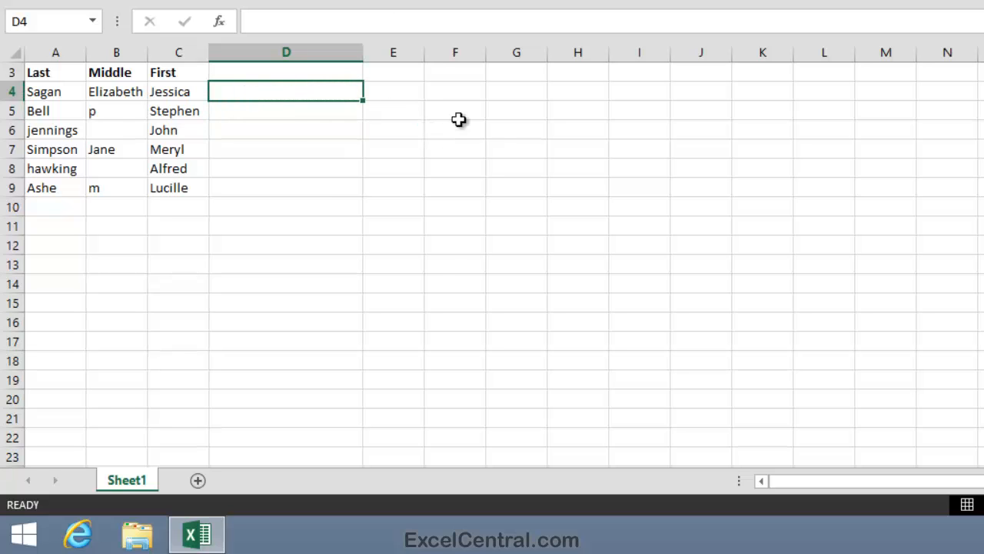
# - Enter the heading 'Formatted Name' in D3 above the name column
pyautogui.click(286, 72)
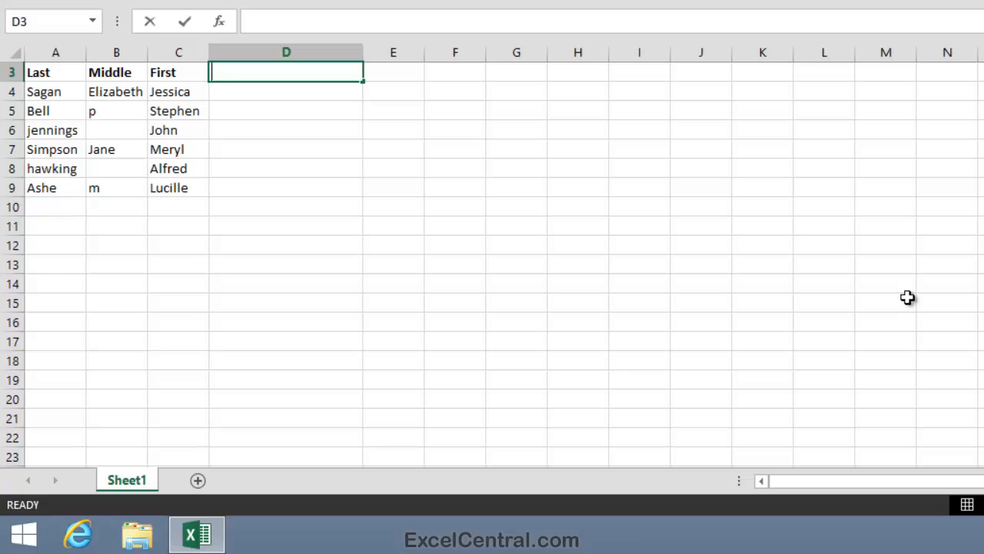
pyautogui.write('Formatted Na')
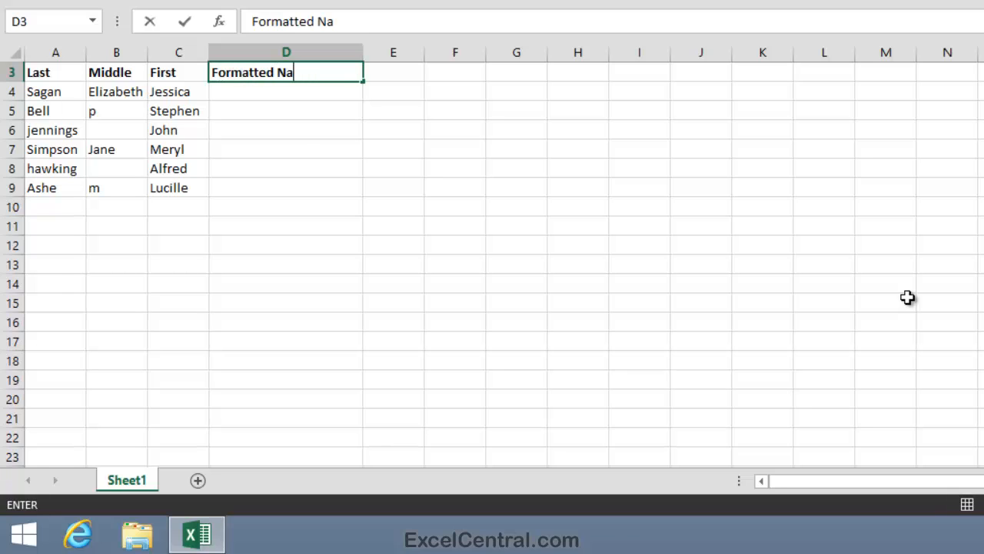
pyautogui.press('enter')
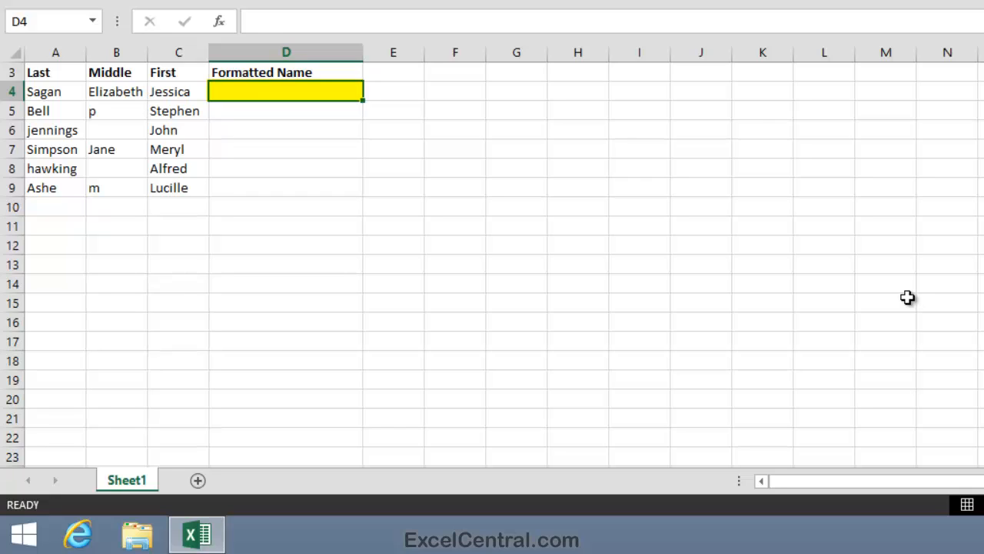
# - Enter the example 'Sagan, Jessica E.' in D4 under the Formatted Name heading
pyautogui.write('Sagan')
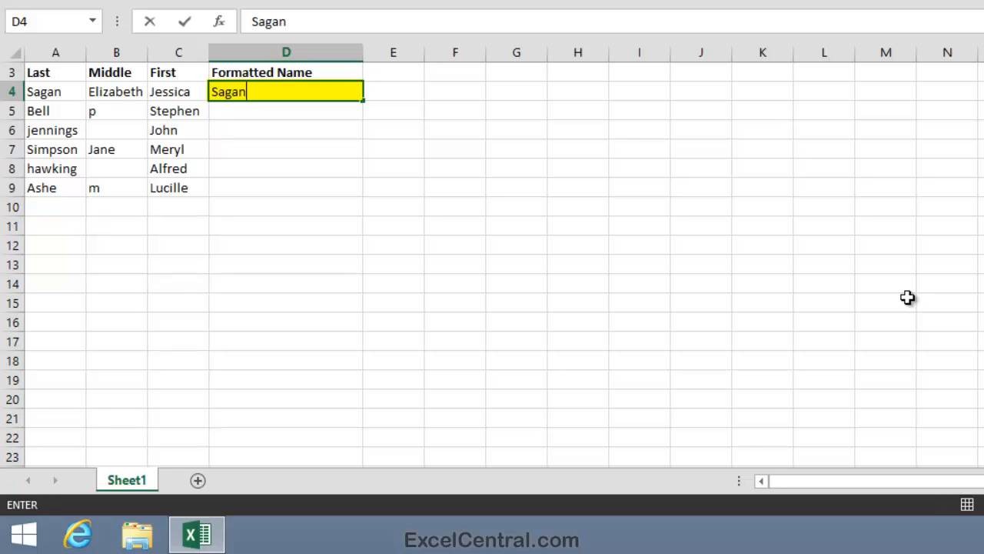
pyautogui.write(',')
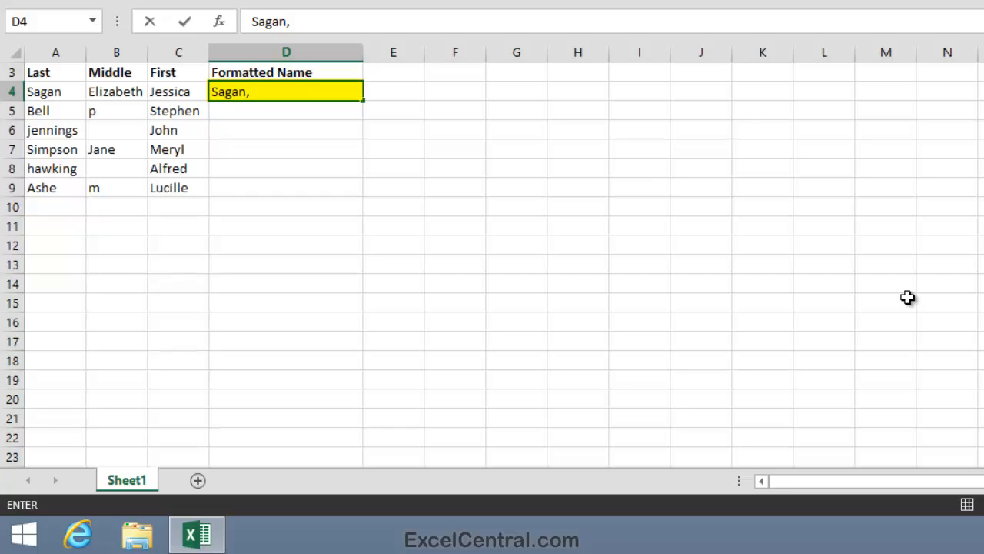
pyautogui.write('Jessi')
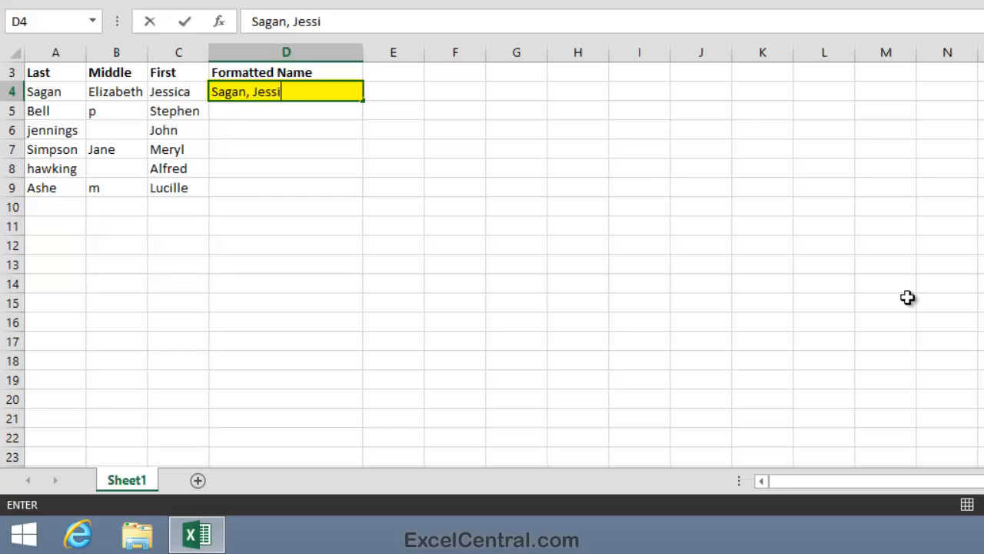
pyautogui.write('ca')
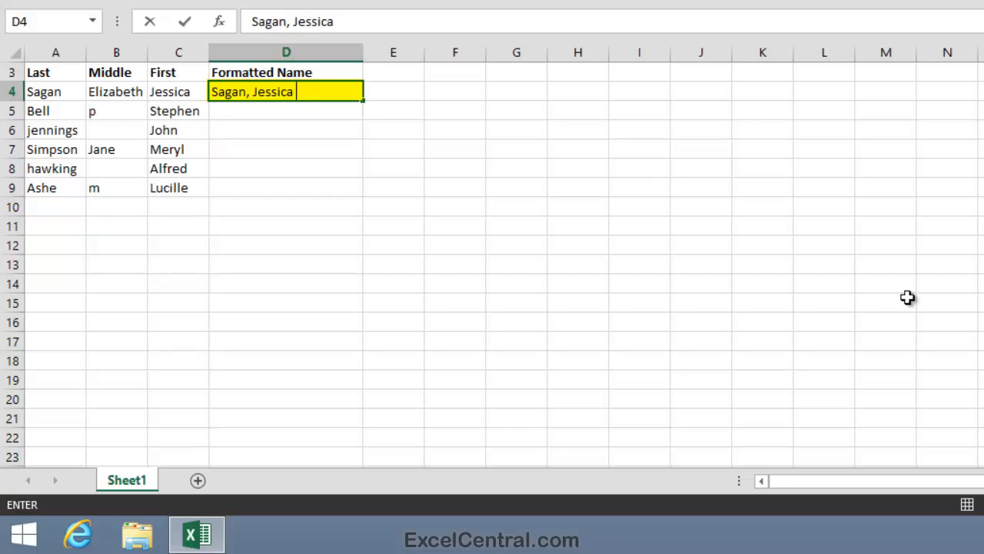
pyautogui.write('E')
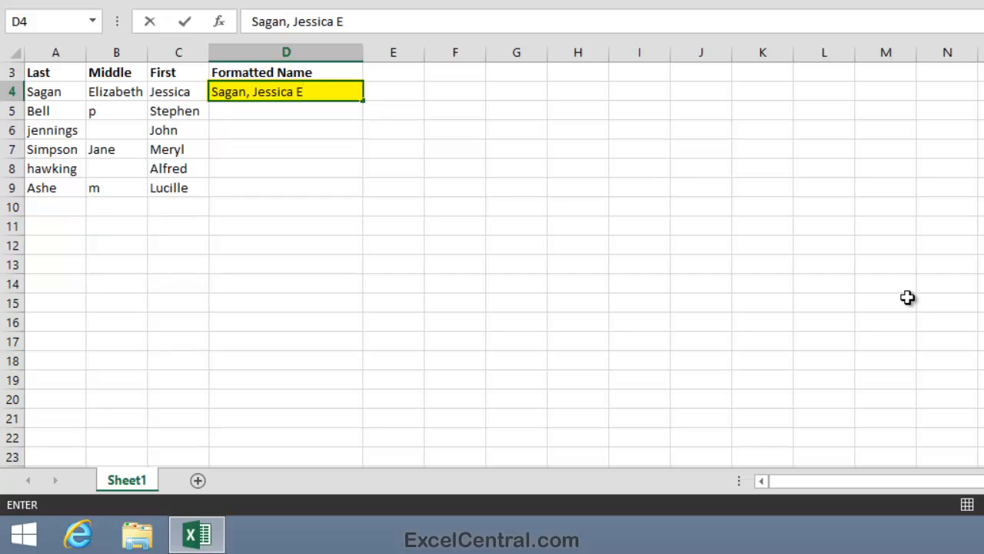
pyautogui.write('.')
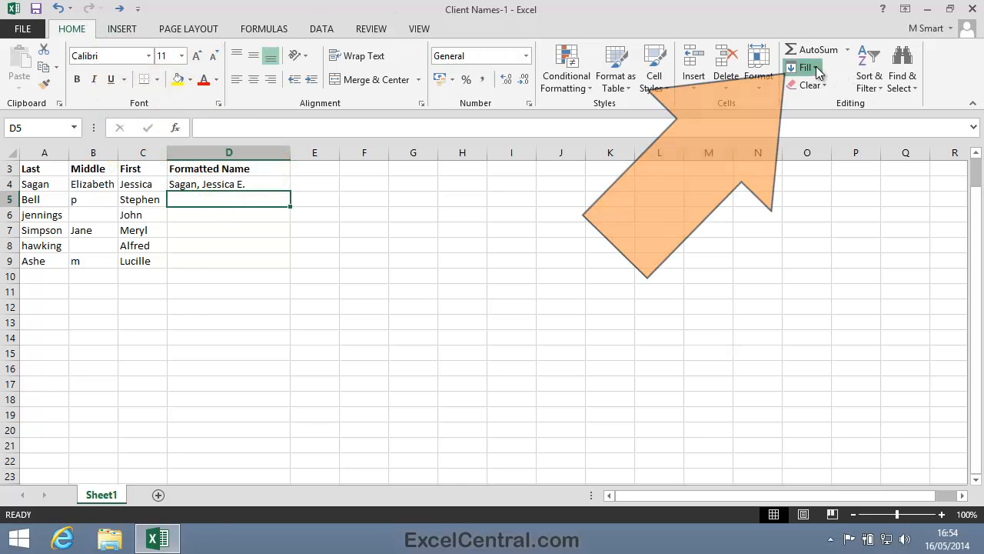
pyautogui.click(806, 67)
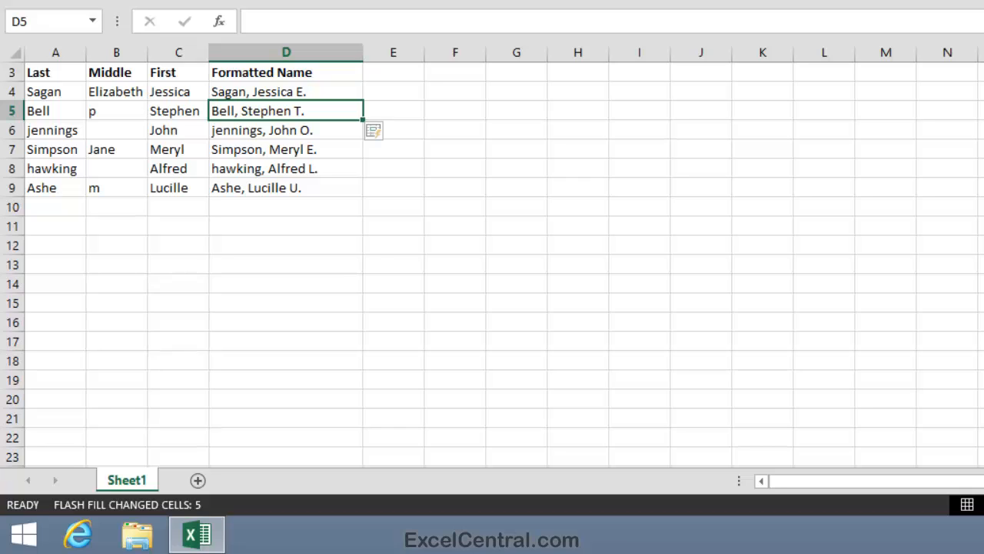
pyautogui.moveTo(280, 111)
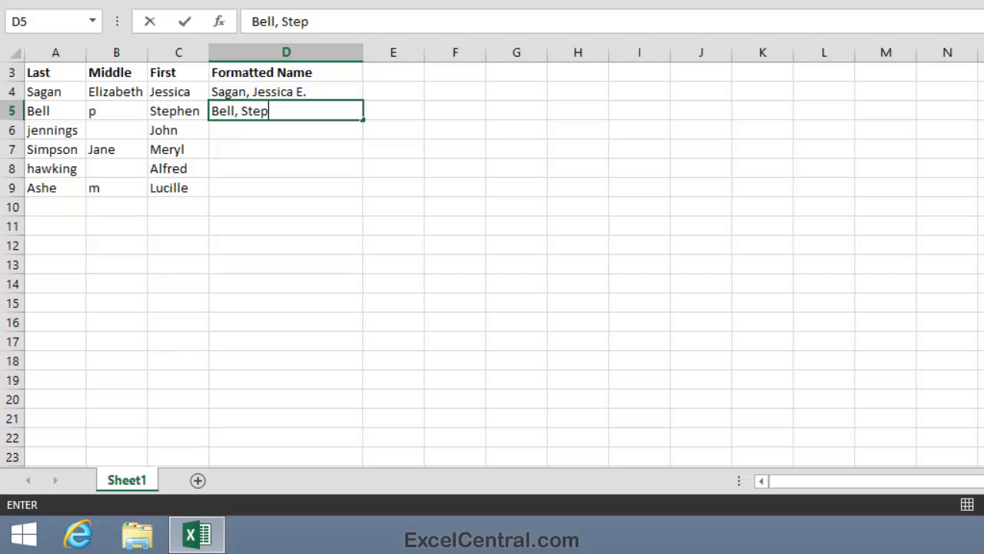
pyautogui.write('hen')
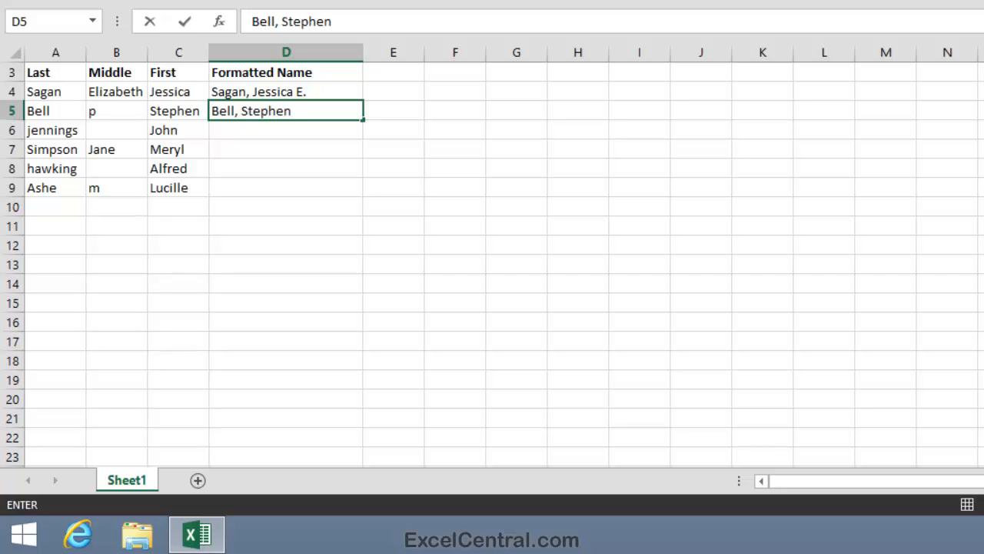
pyautogui.write('P')
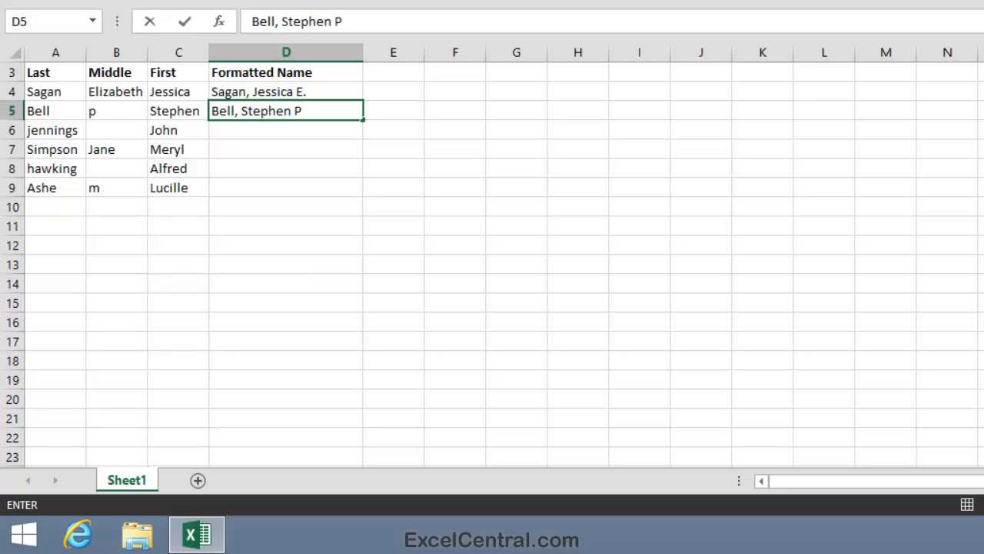
pyautogui.write('.')
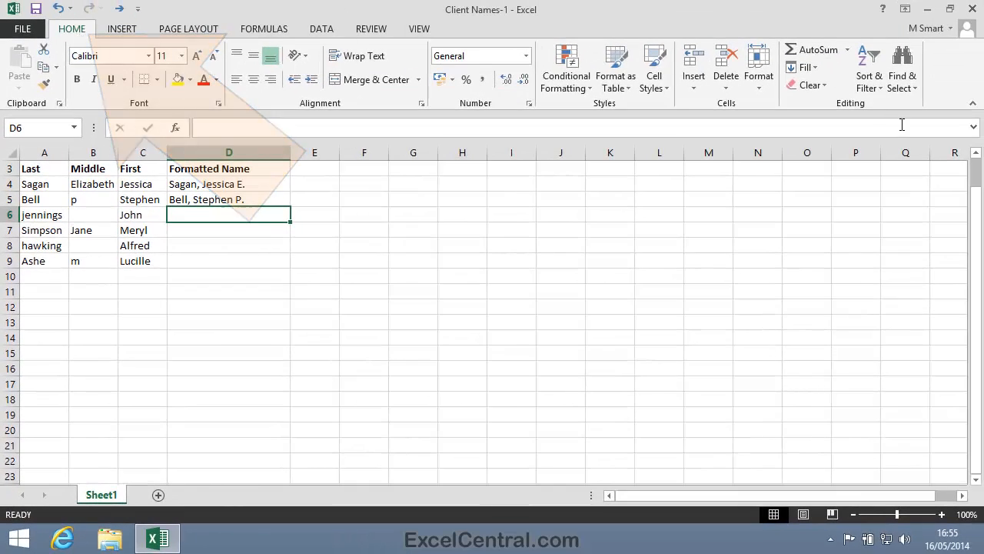
# - Run Flash Fill again, filling the Simpson and Ashe rows but leaving Jennings and Hawking blank
pyautogui.click(804, 67)
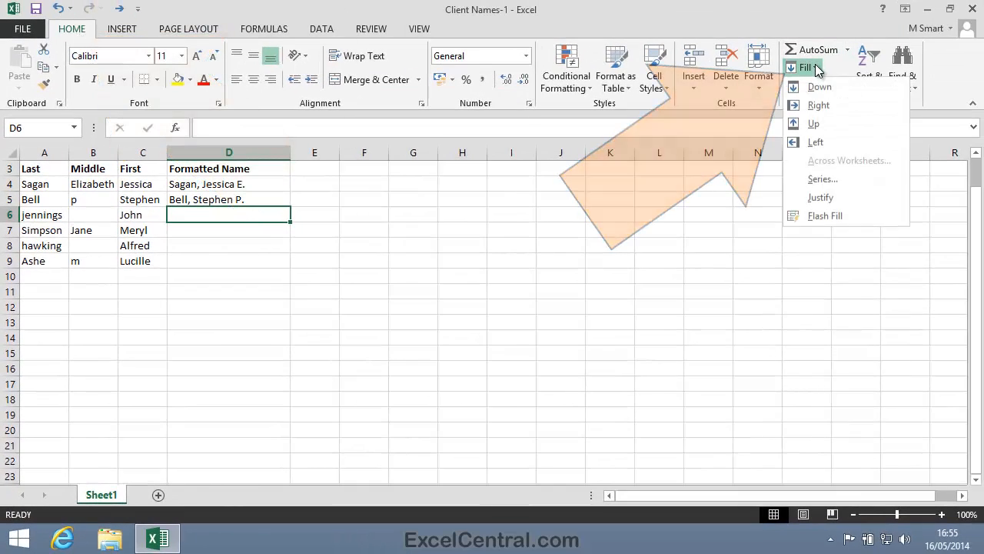
pyautogui.click(824, 215)
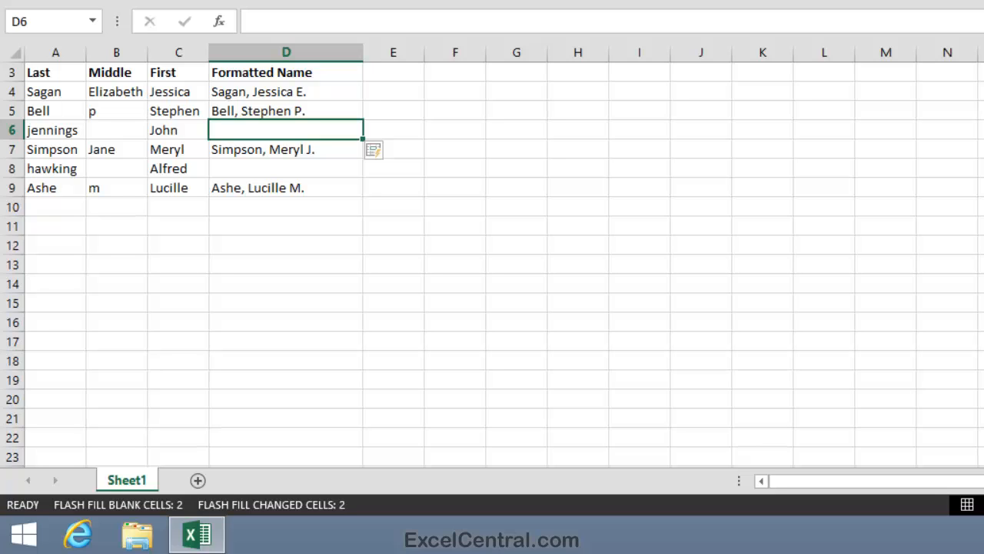
# - Enter 'Jennings, John' in D6 so Flash Fill completes 'Hawking, Alfred' in D8
pyautogui.write('Jenn')
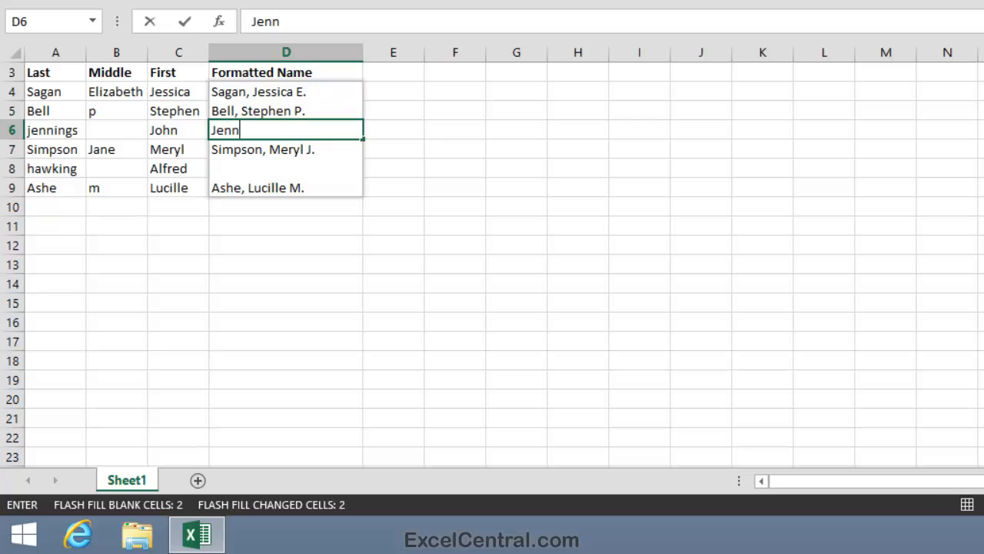
pyautogui.write('ings')
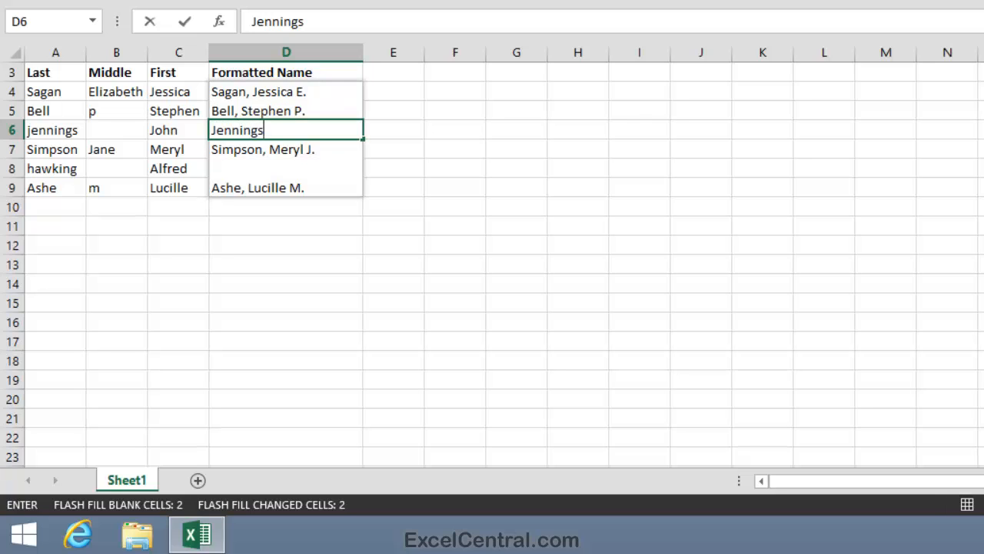
pyautogui.write(', Jo')
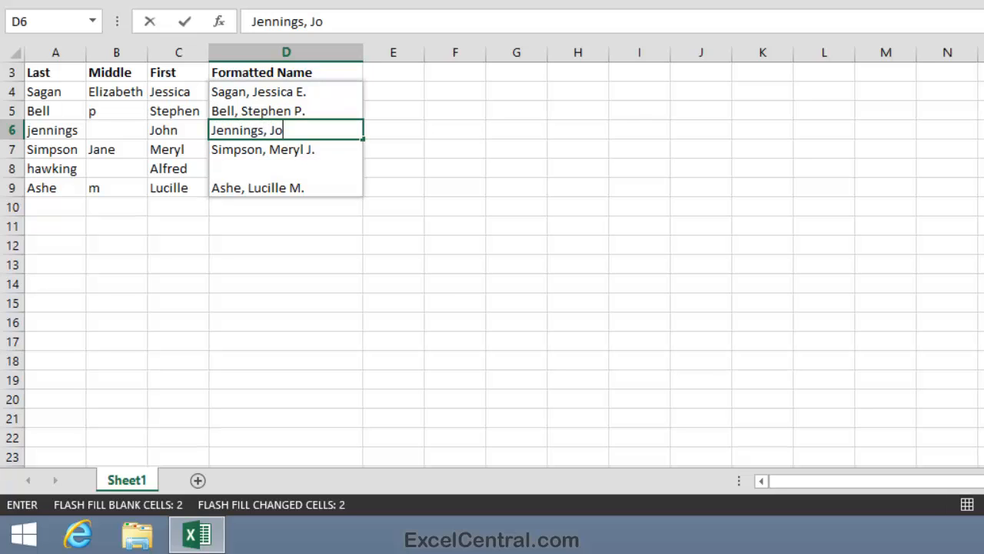
pyautogui.write('hn')
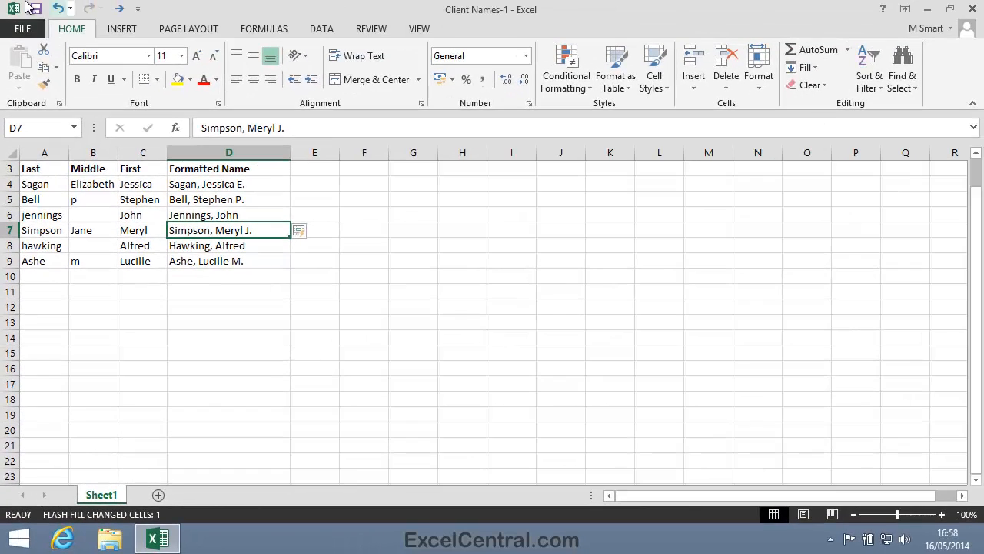
# - Save the workbook as a new copy named 'Client Names-2'
pyautogui.click(21, 28)
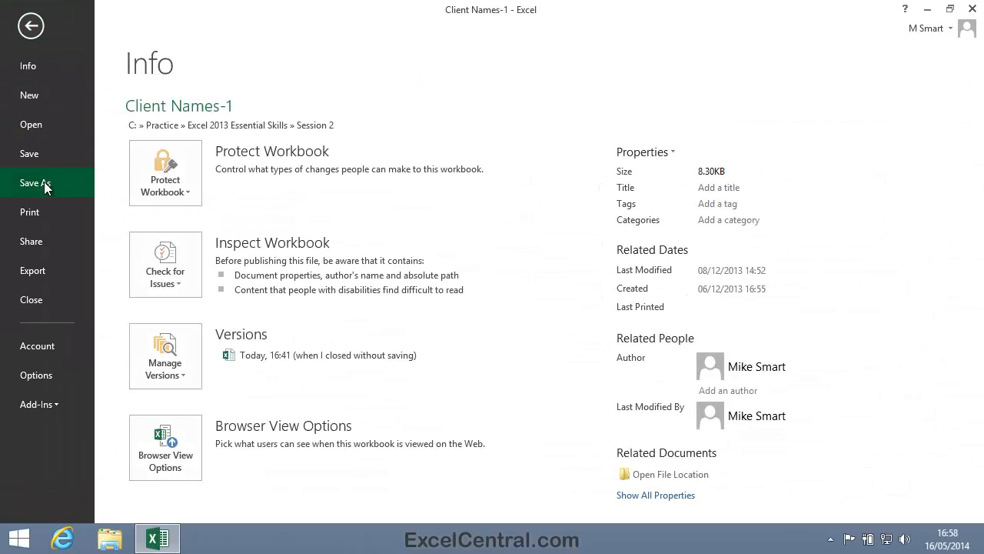
pyautogui.click(36, 182)
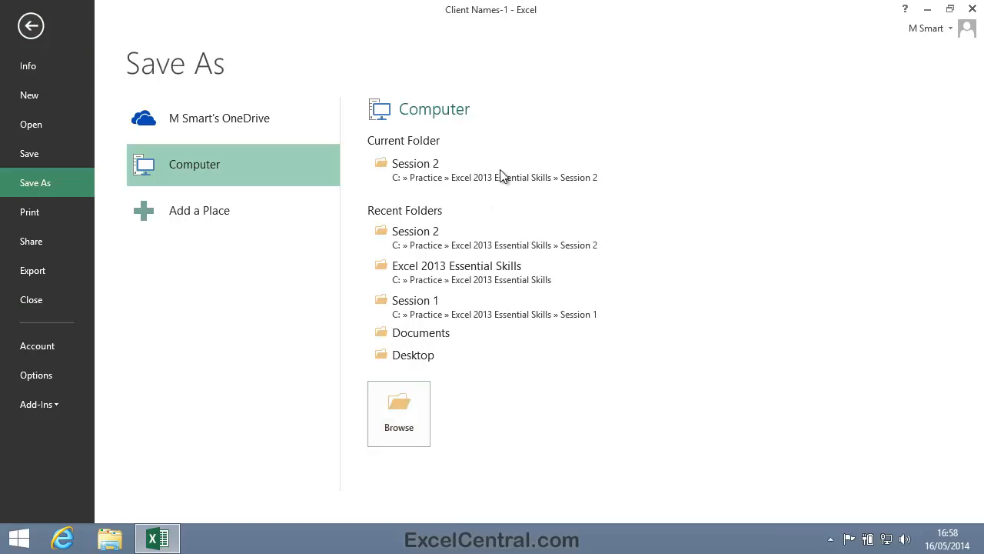
pyautogui.click(399, 412)
pyautogui.write('Client Names-2')
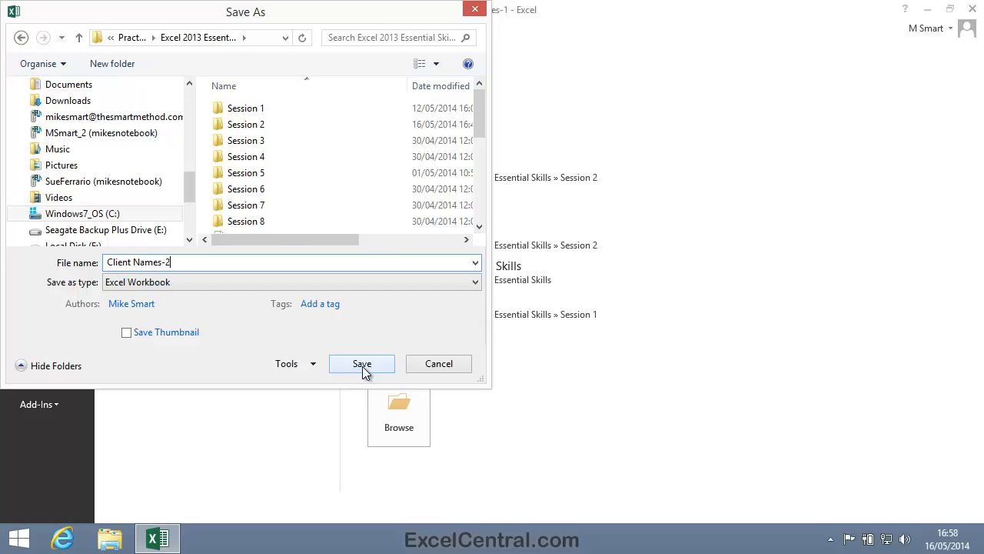
pyautogui.click(361, 363)
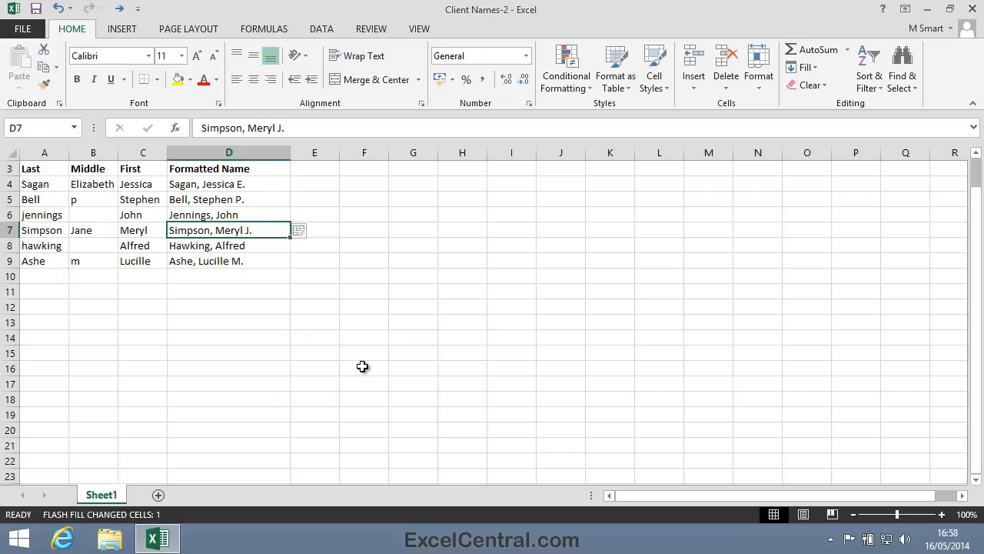